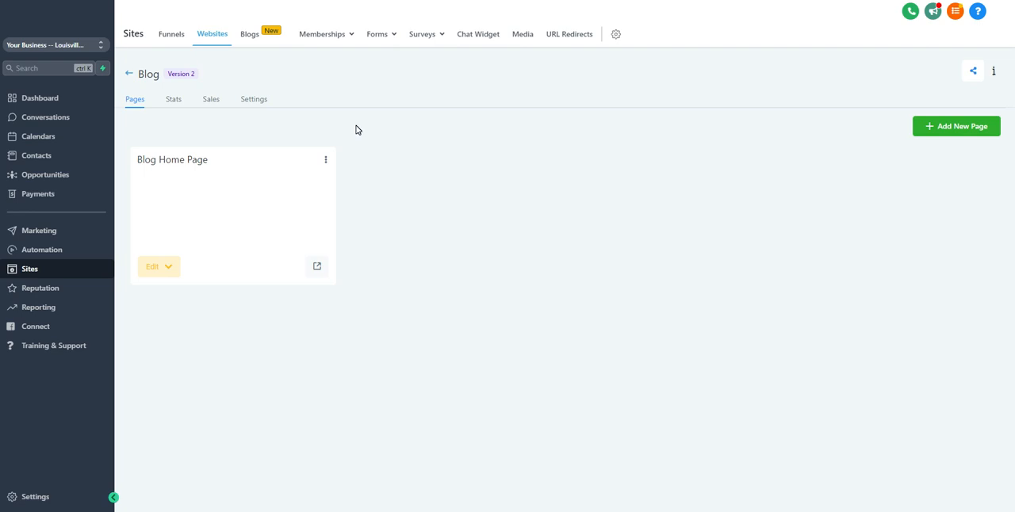
pyautogui.moveTo(359, 130)
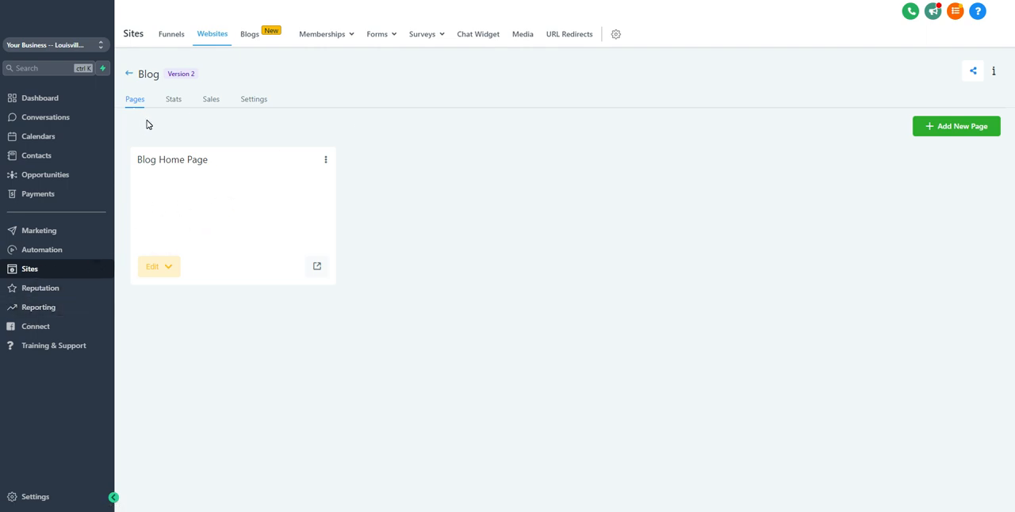
# Edit the Blog Home Page and insert a new section under the black header.
pyautogui.click(156, 267)
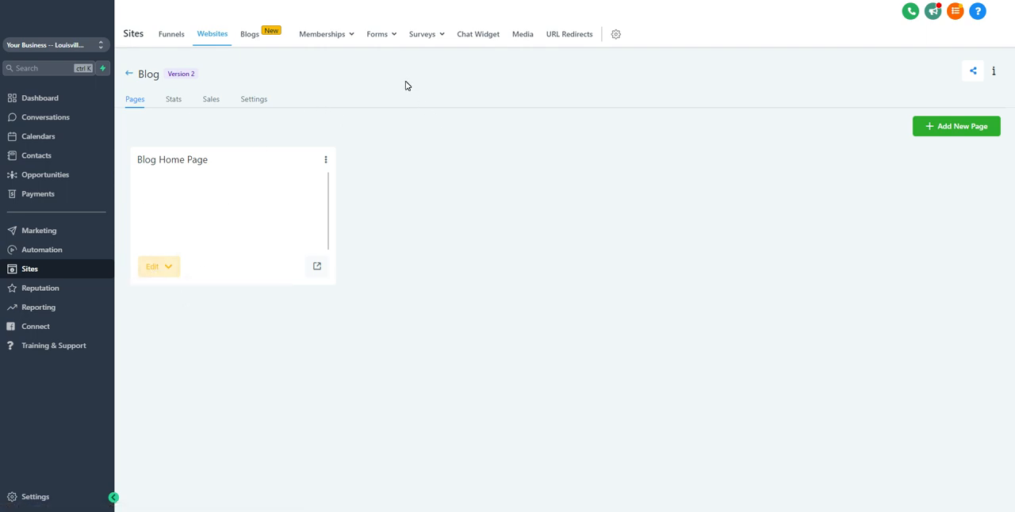
pyautogui.moveTo(159, 266)
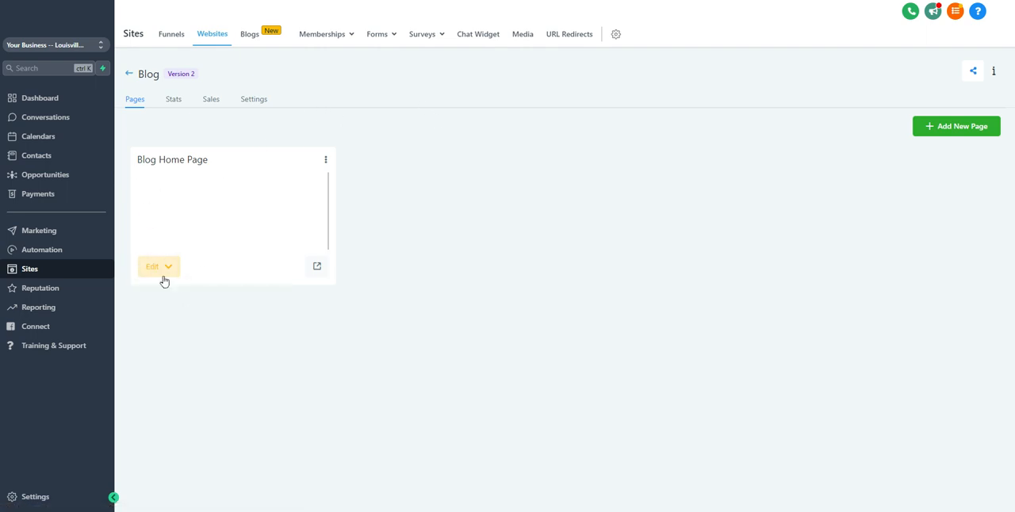
pyautogui.moveTo(431, 130)
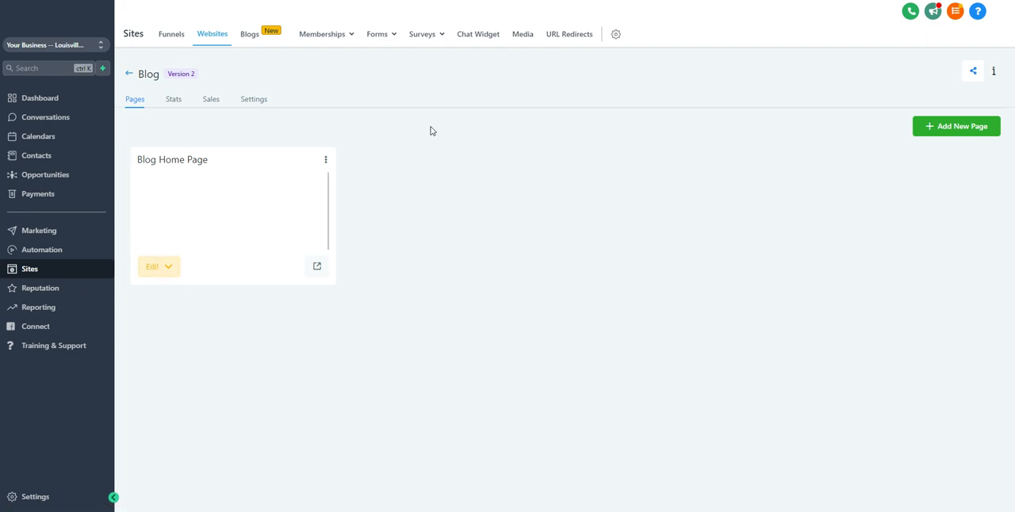
pyautogui.click(153, 267)
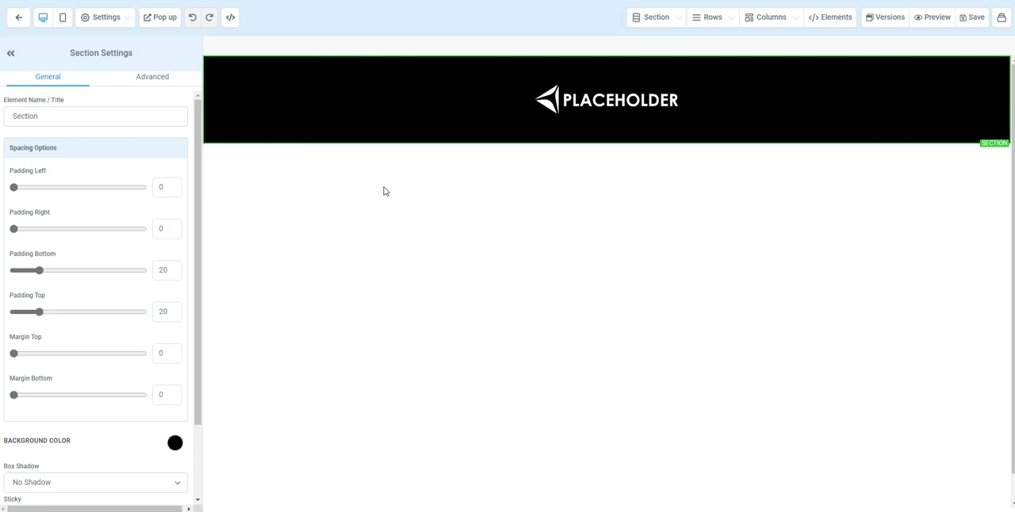
pyautogui.moveTo(596, 149)
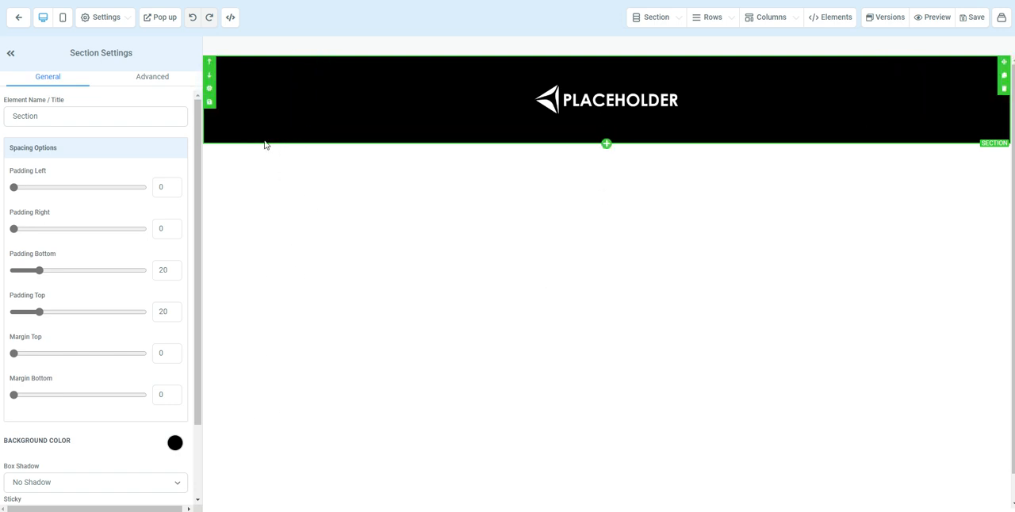
pyautogui.moveTo(263, 139)
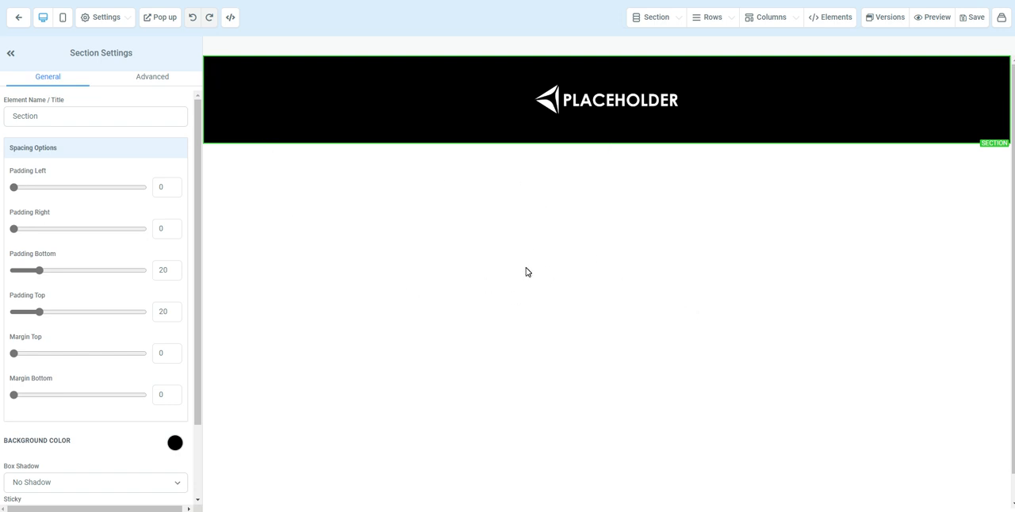
pyautogui.moveTo(356, 143)
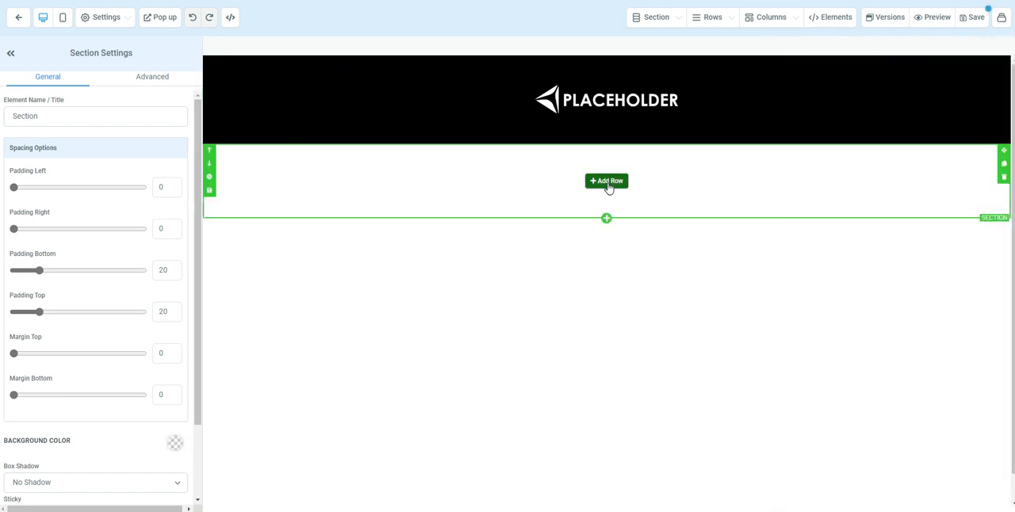
# Add a one-column row holding the Blog element with three sample posts.
pyautogui.click(606, 181)
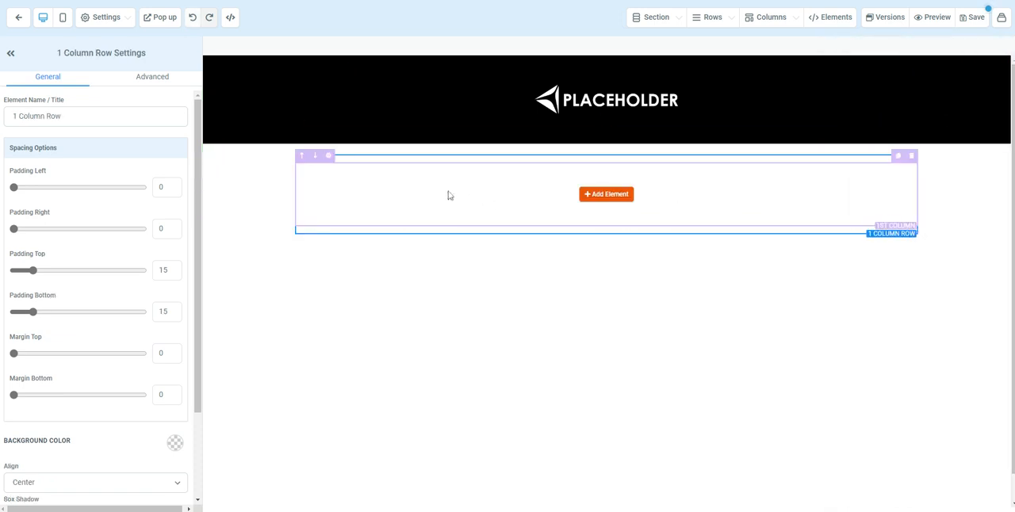
pyautogui.moveTo(606, 198)
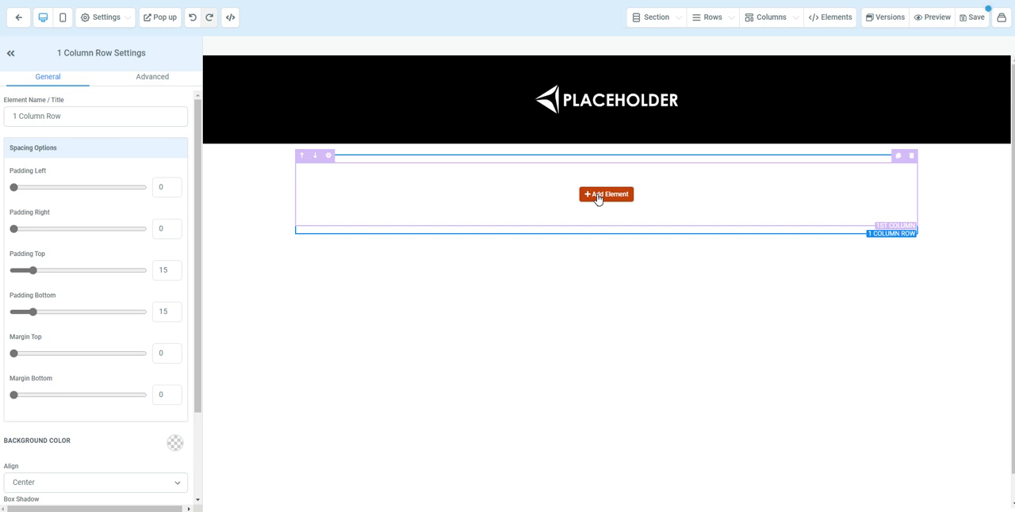
pyautogui.click(606, 194)
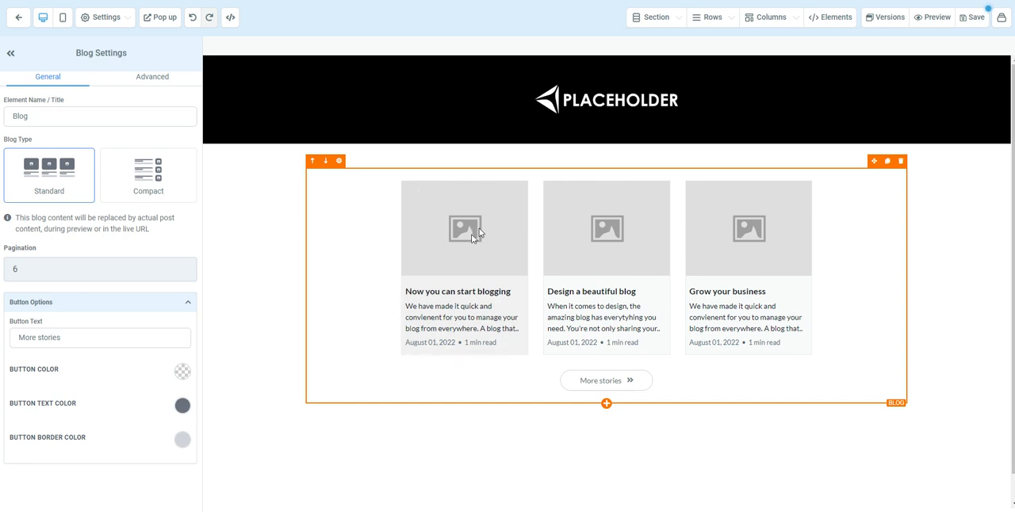
pyautogui.moveTo(433, 261)
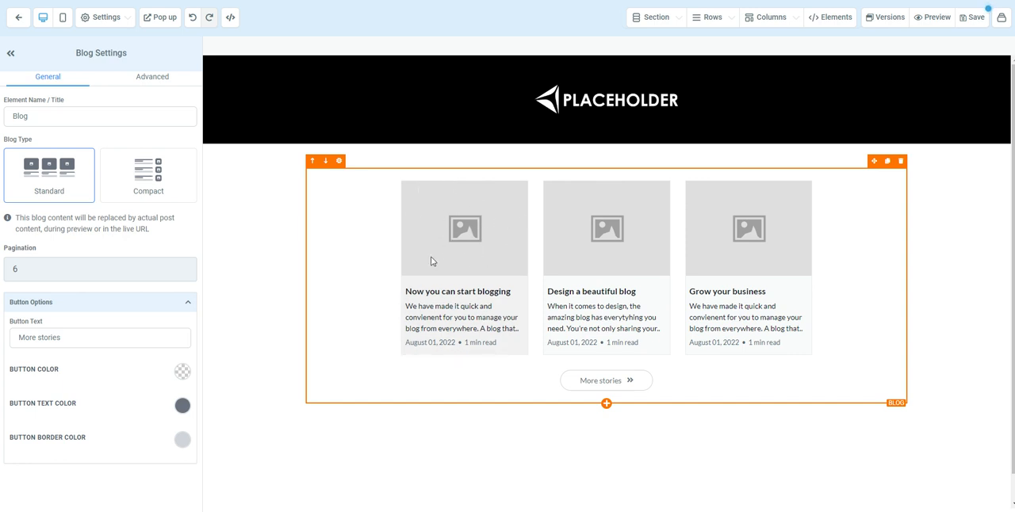
pyautogui.moveTo(442, 244)
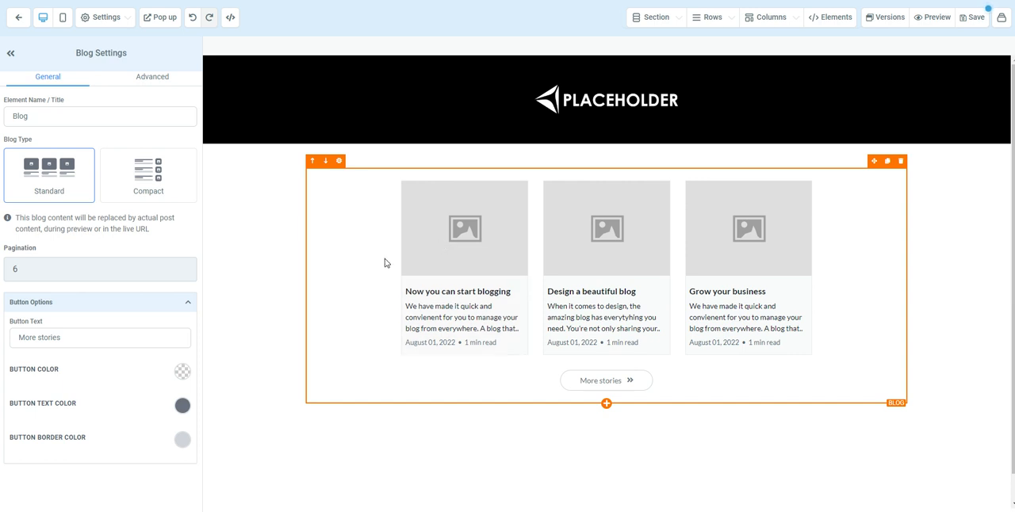
pyautogui.moveTo(468, 286)
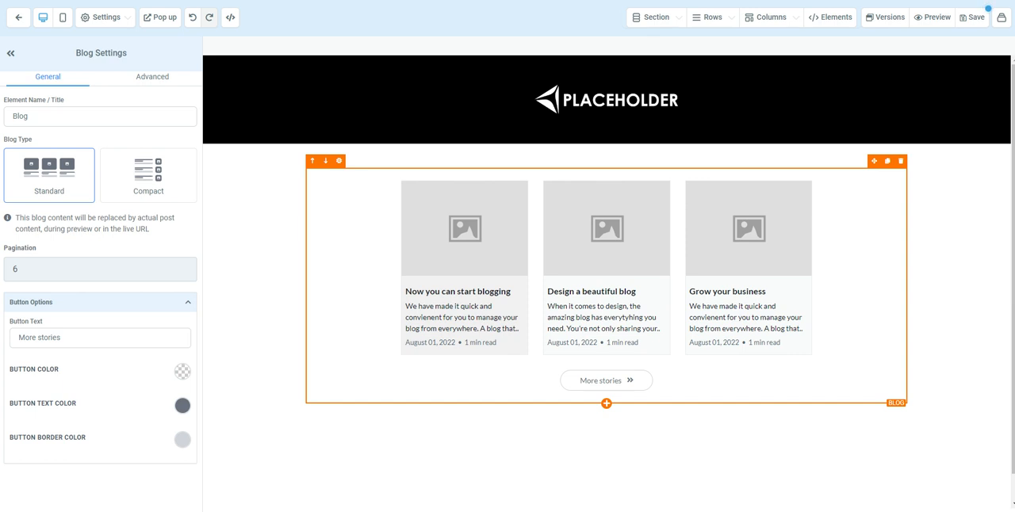
pyautogui.moveTo(463, 279)
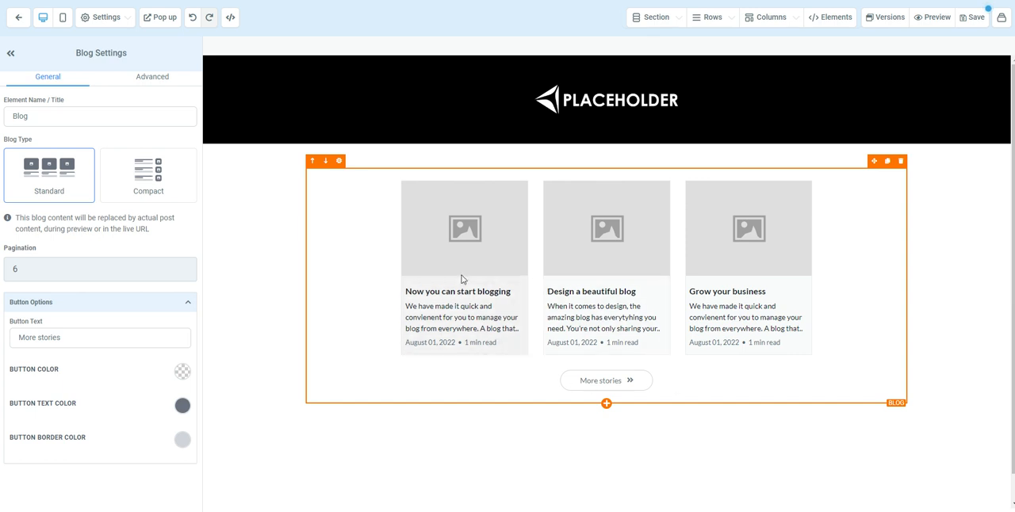
pyautogui.moveTo(463, 279)
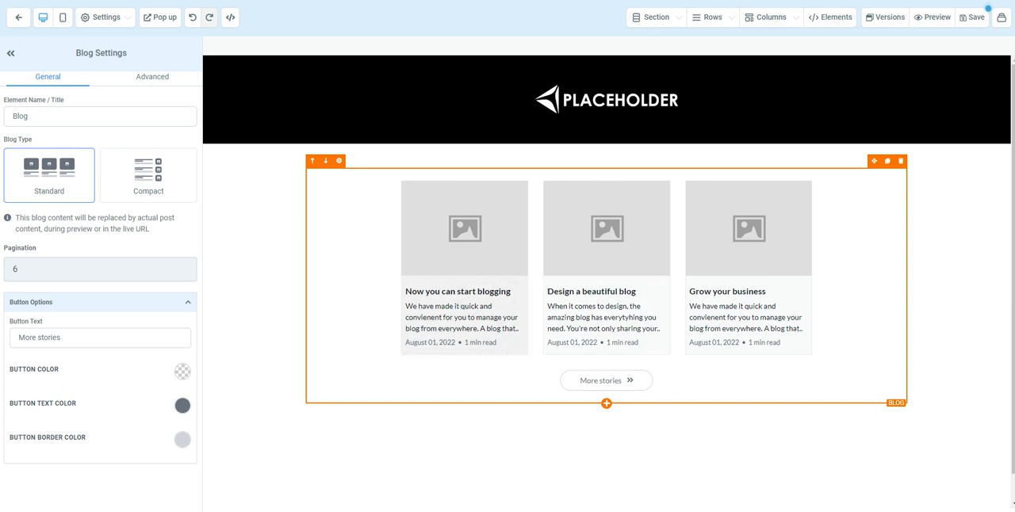
# Switch the blog list to the Compact layout and set pagination to 8 posts per page.
pyautogui.click(49, 175)
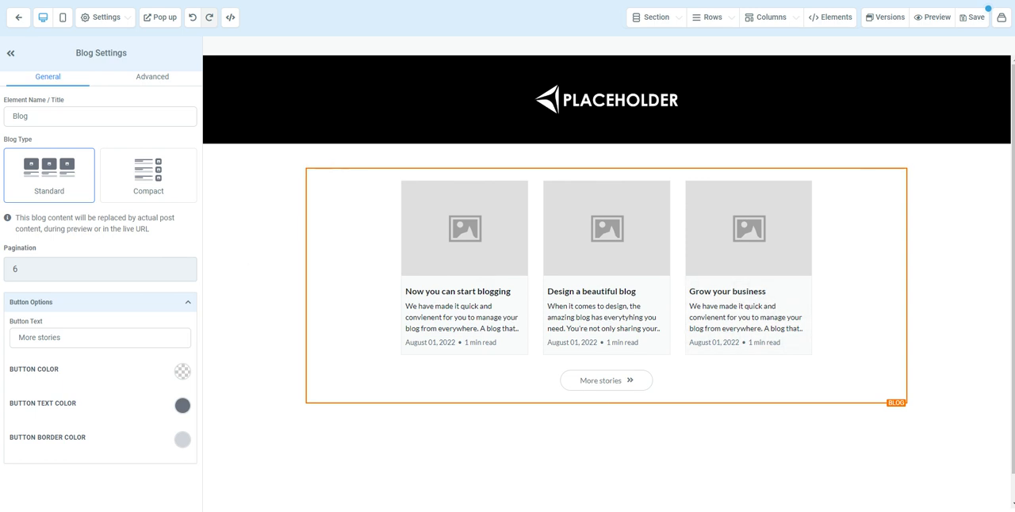
pyautogui.click(147, 174)
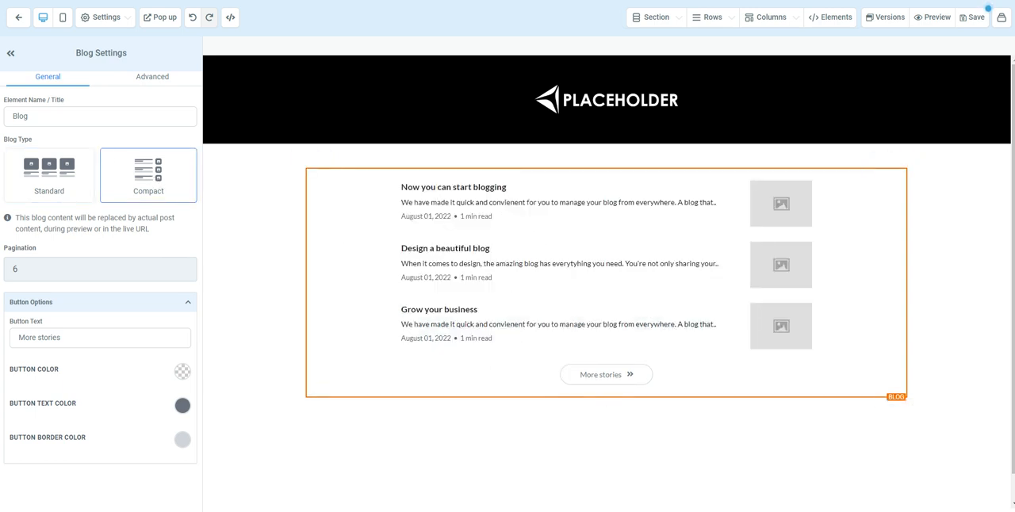
pyautogui.click(98, 268)
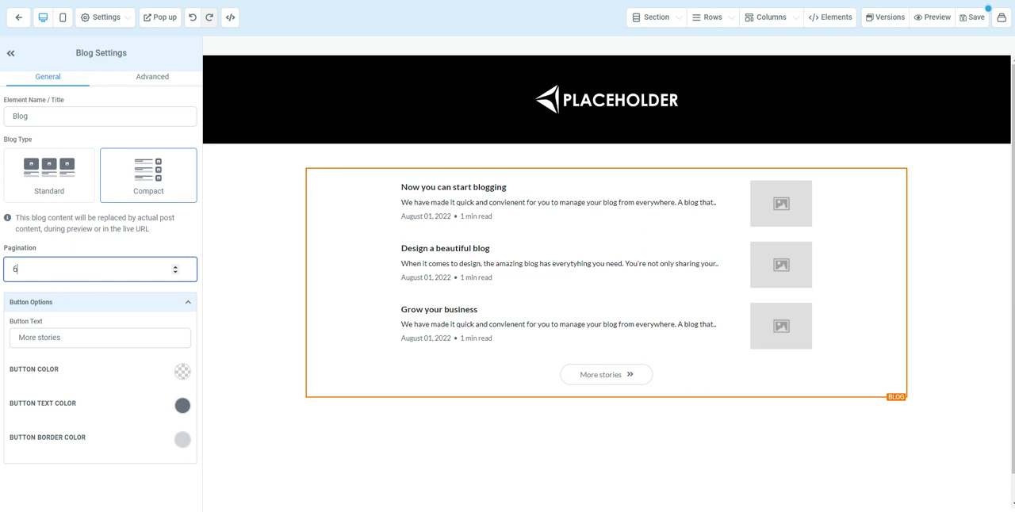
pyautogui.click(191, 265)
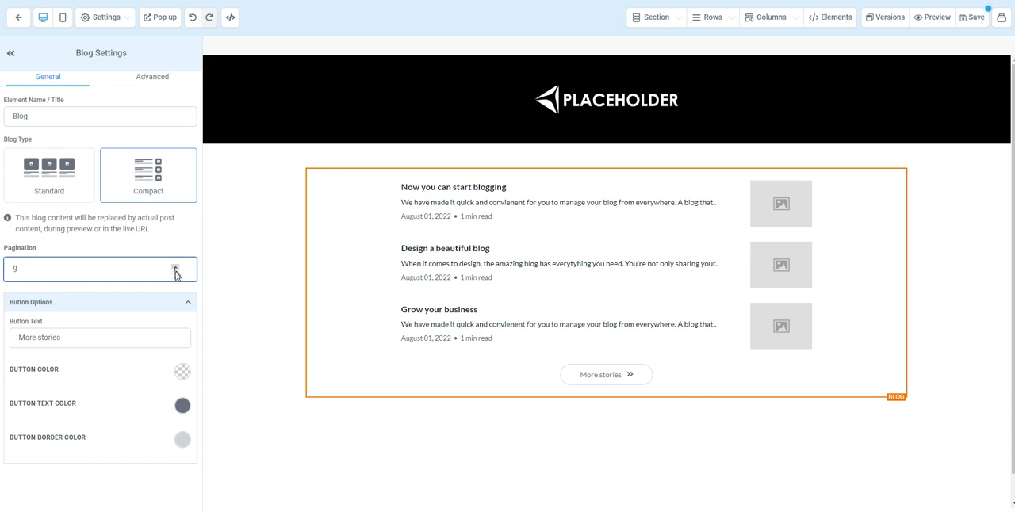
pyautogui.click(176, 273)
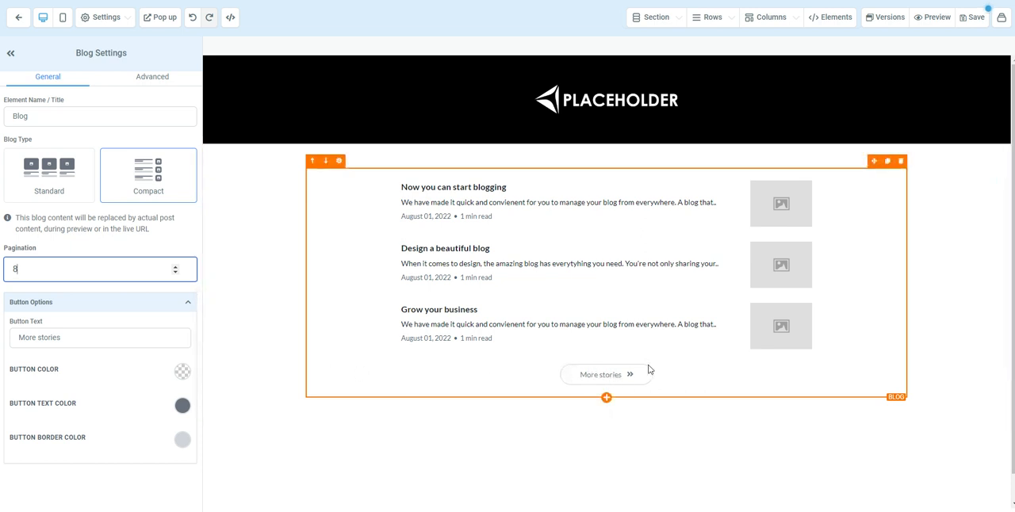
pyautogui.moveTo(559, 387)
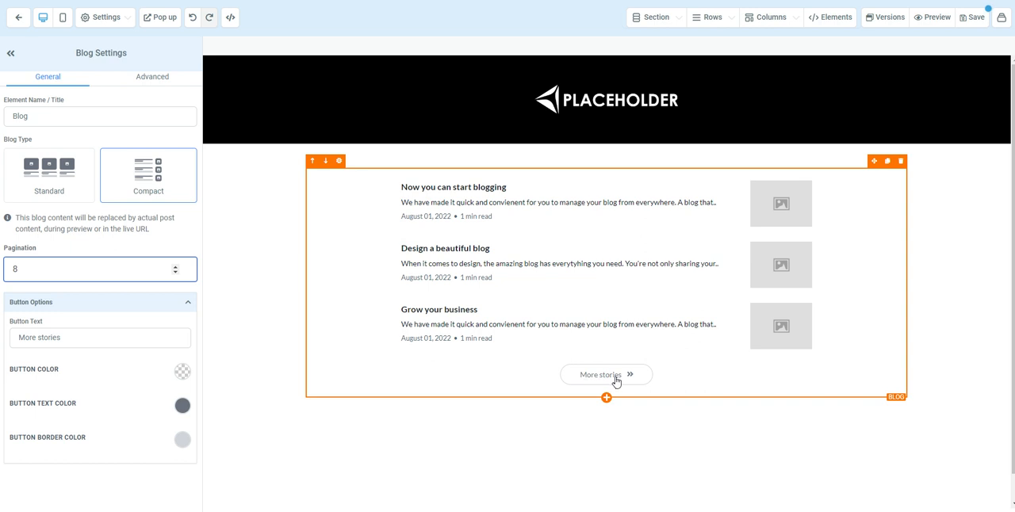
# Label the button 'More Blogs' in red with white text and a black border.
pyautogui.click(99, 338)
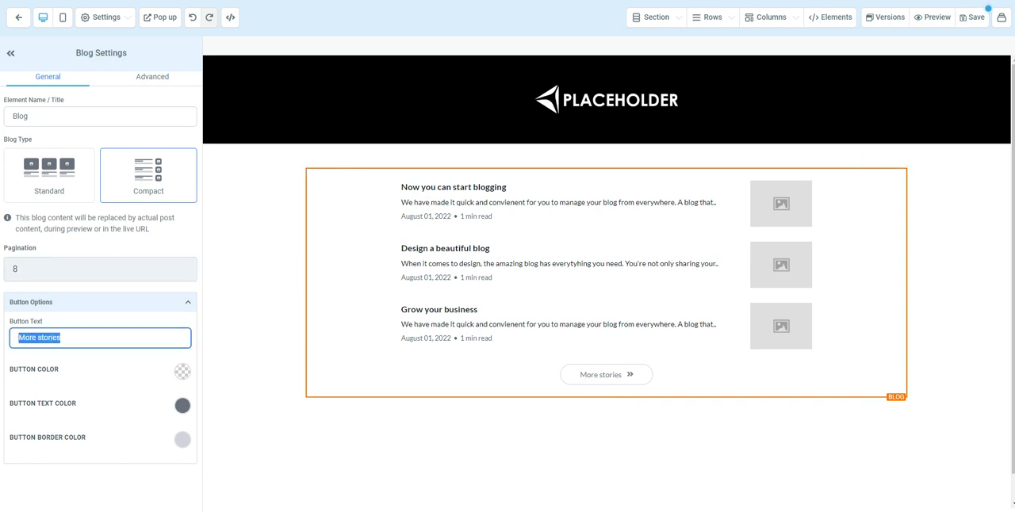
pyautogui.write('More Blogs')
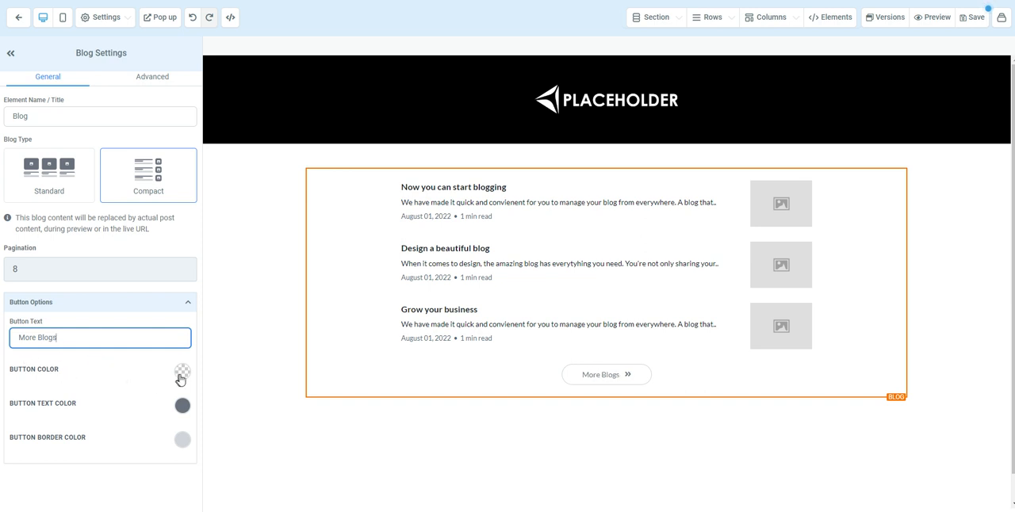
pyautogui.click(180, 374)
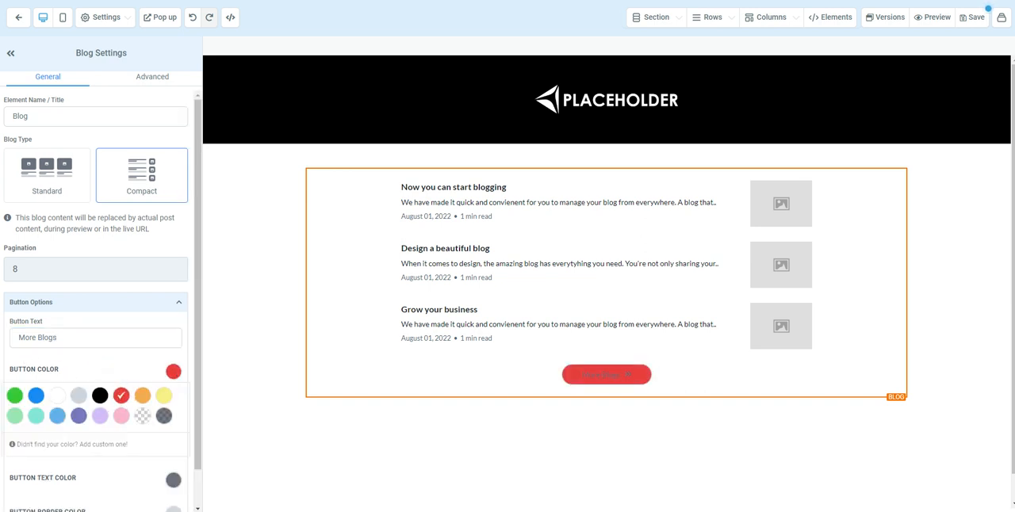
pyautogui.scroll(-3)
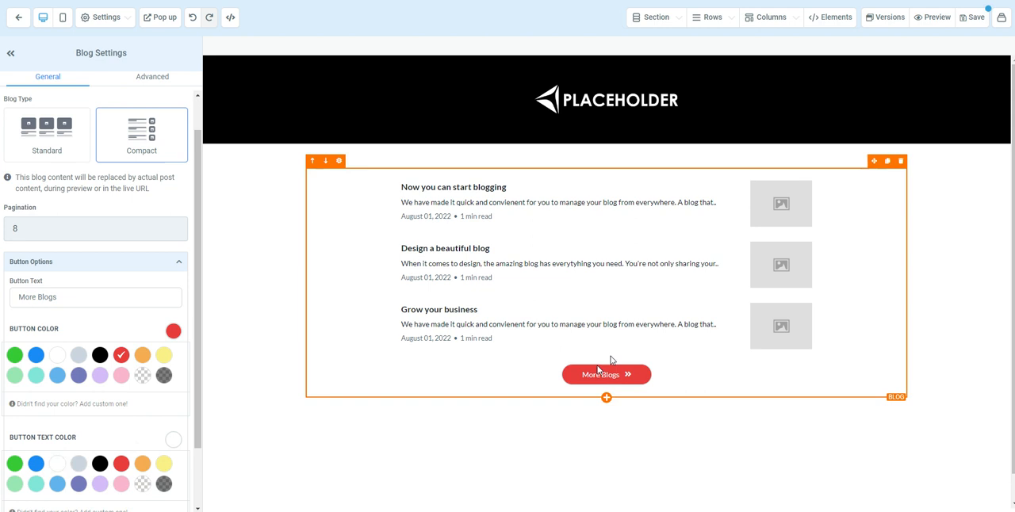
pyautogui.scroll(-3)
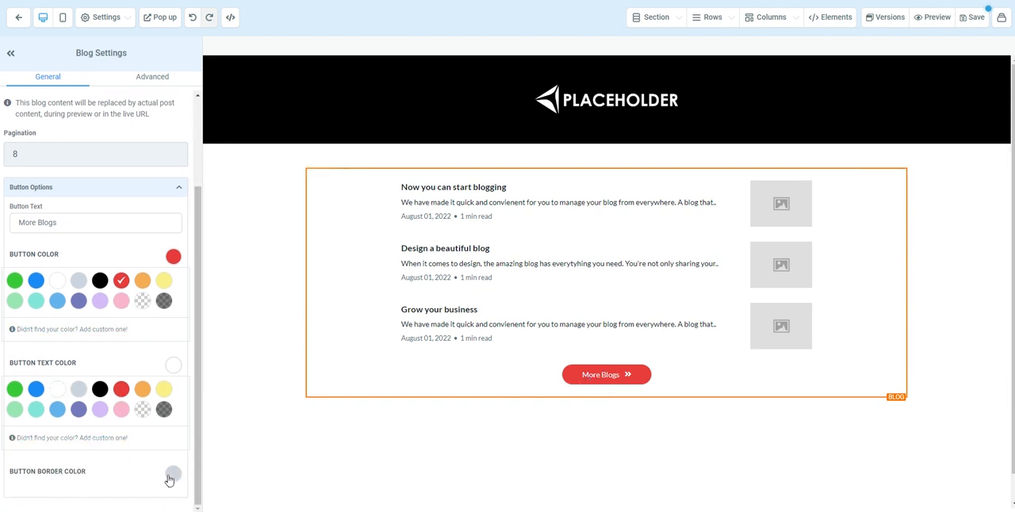
pyautogui.click(173, 473)
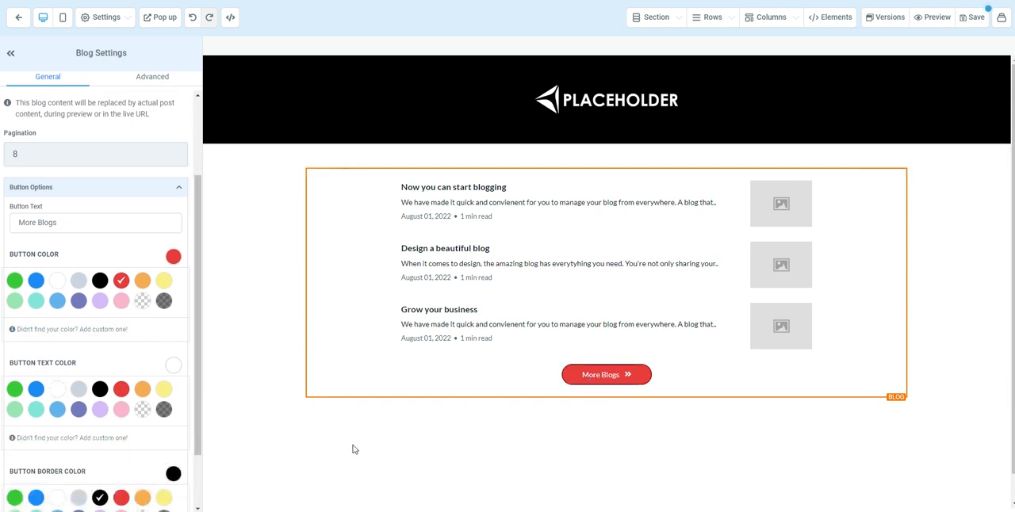
pyautogui.click(606, 374)
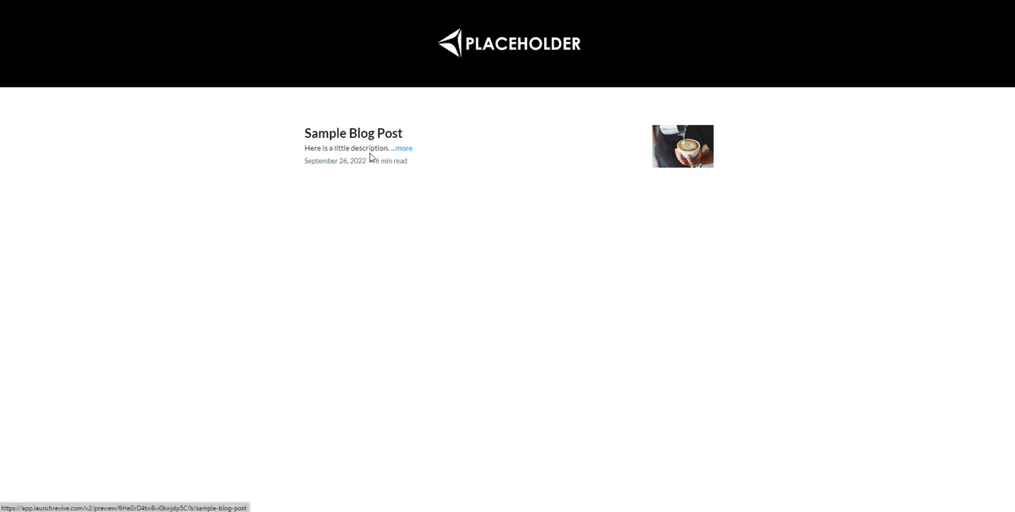
# Check the Sample Blog Post's description in the live preview.
pyautogui.moveTo(302, 134); pyautogui.dragTo(368, 133)
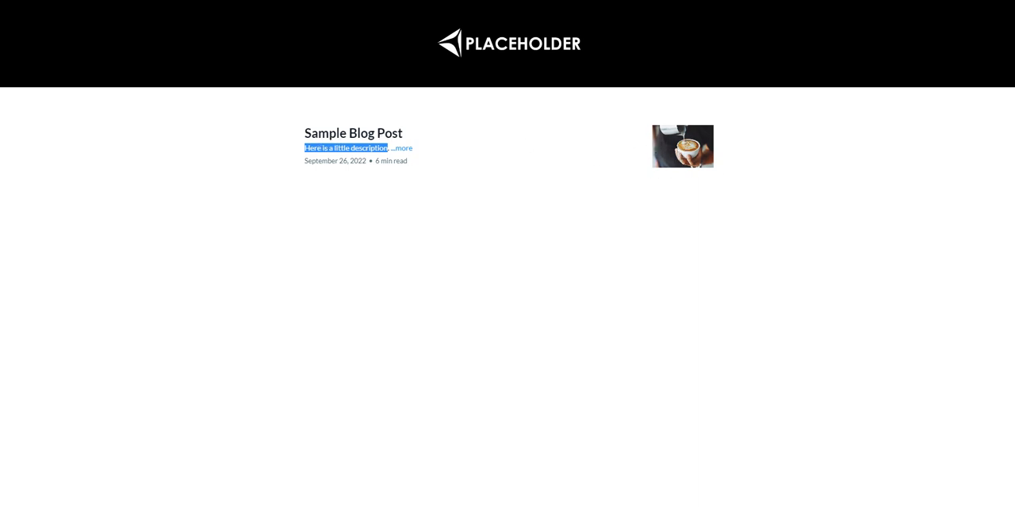
pyautogui.moveTo(648, 144)
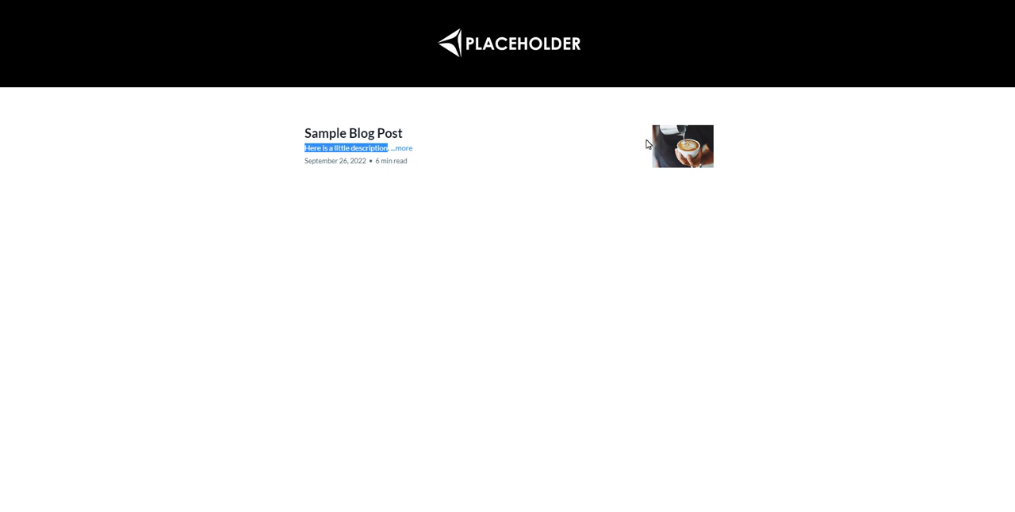
pyautogui.moveTo(599, 203)
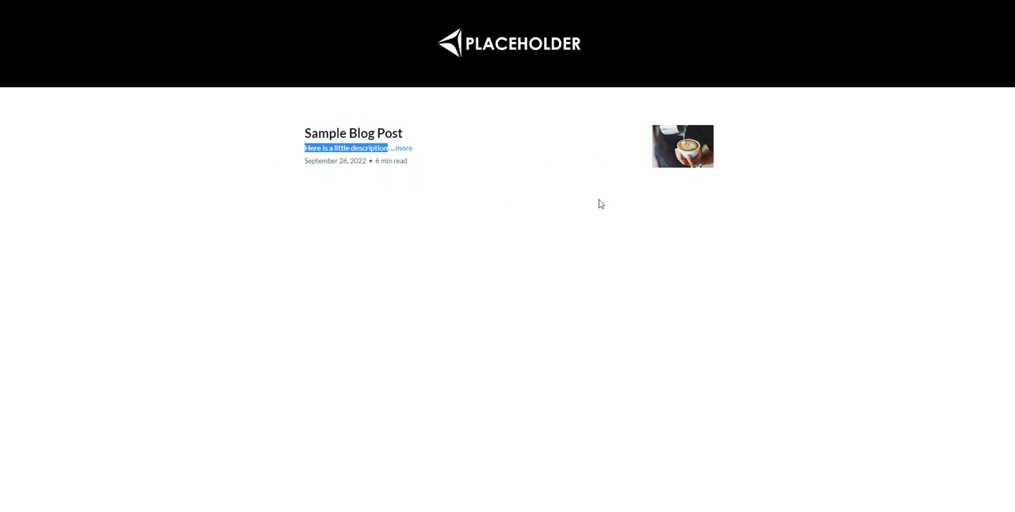
pyautogui.moveTo(446, 145)
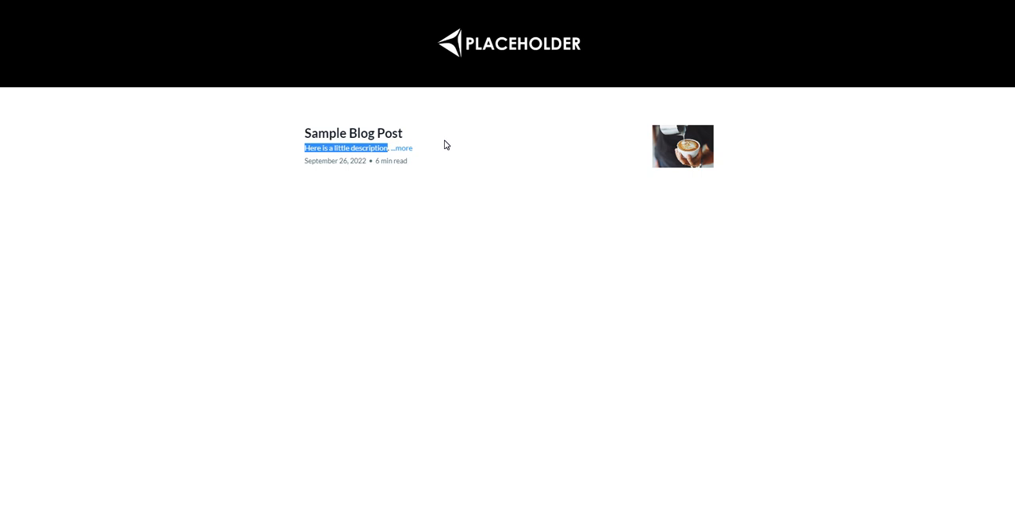
pyautogui.moveTo(320, 379)
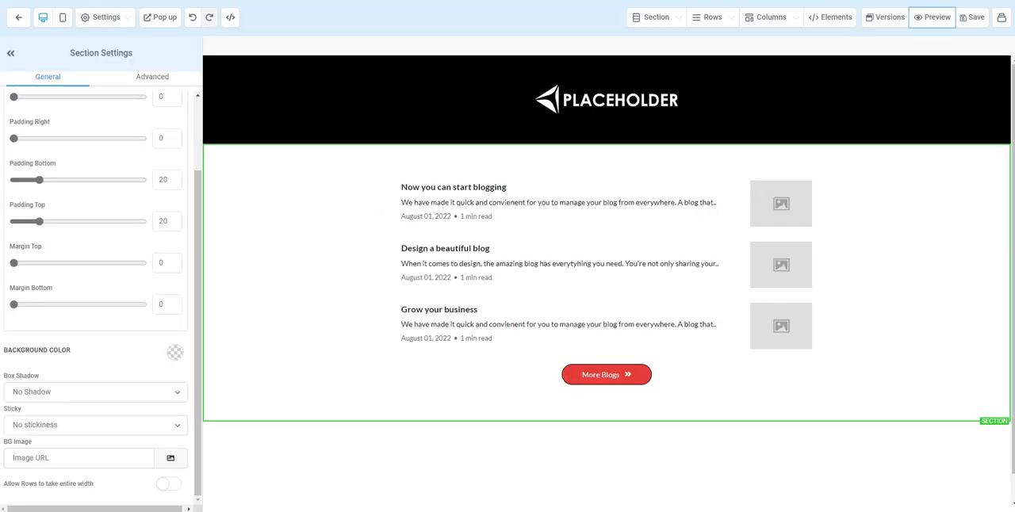
# Set Blog Type back to Standard image cards and preview the page.
pyautogui.click(606, 277)
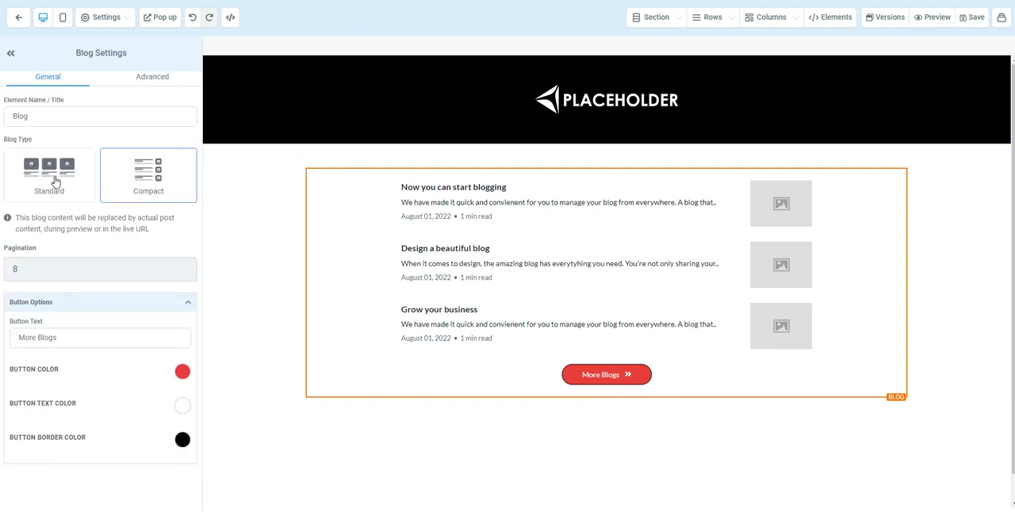
pyautogui.click(49, 166)
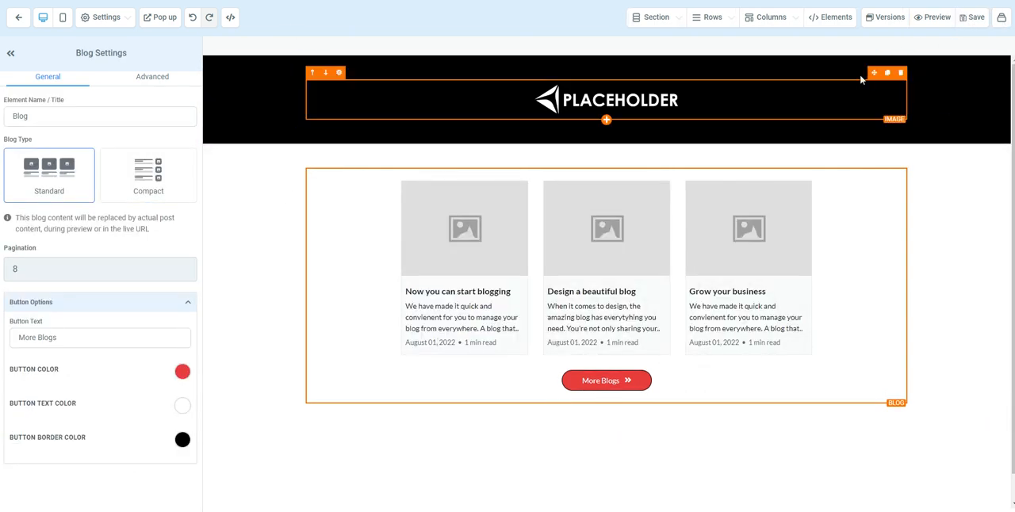
pyautogui.click(934, 16)
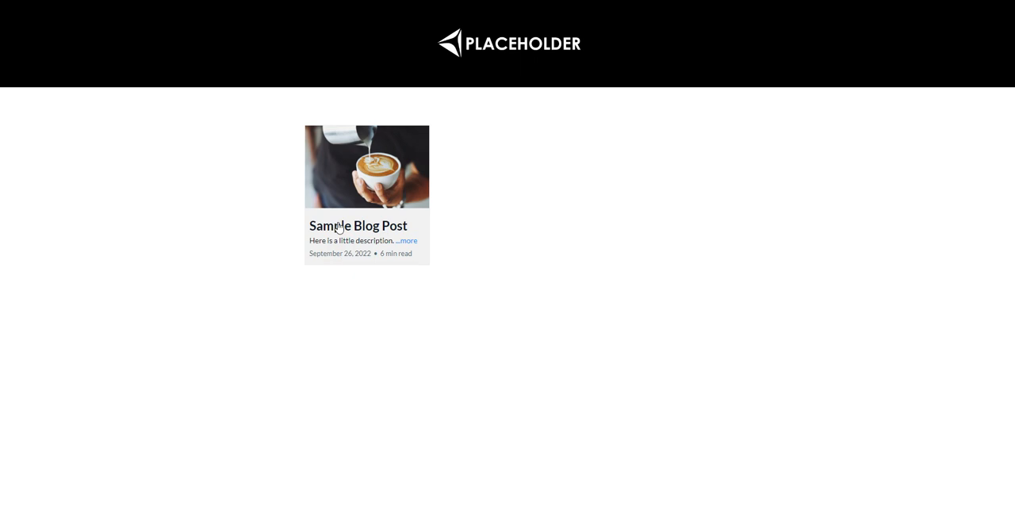
pyautogui.moveTo(453, 145)
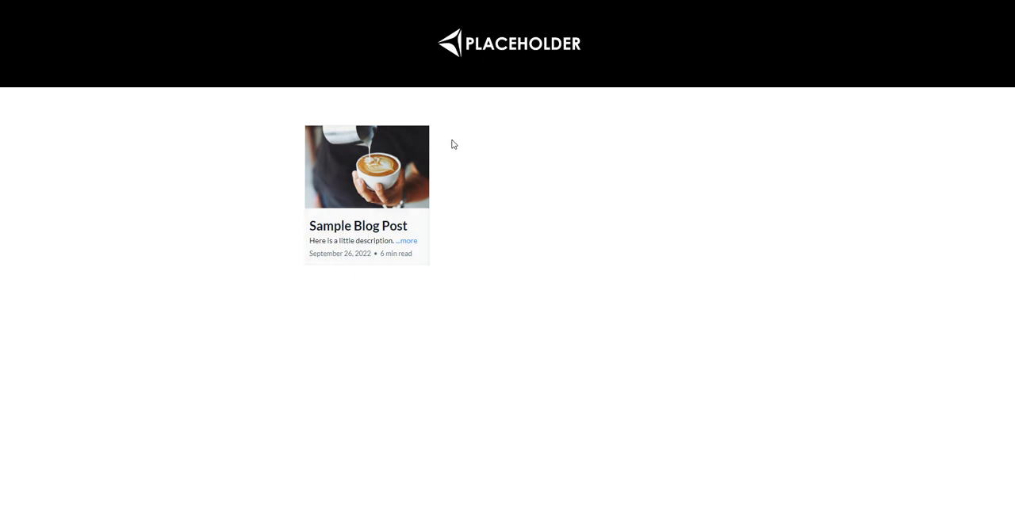
pyautogui.moveTo(622, 169)
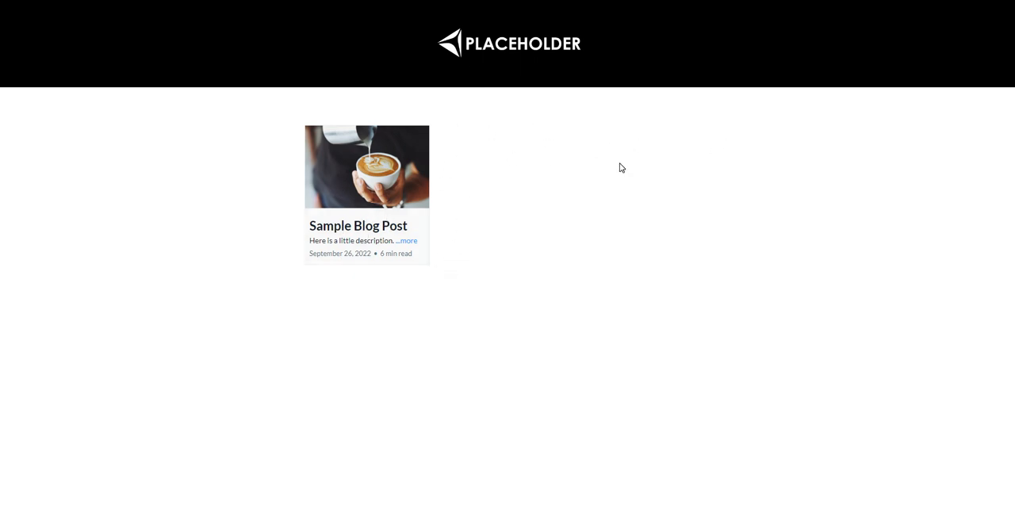
pyautogui.moveTo(22, 225)
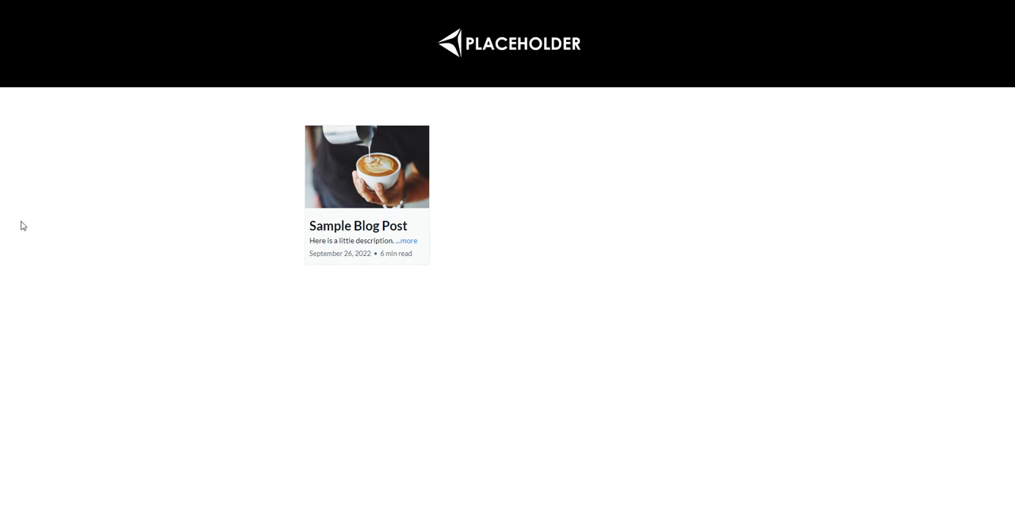